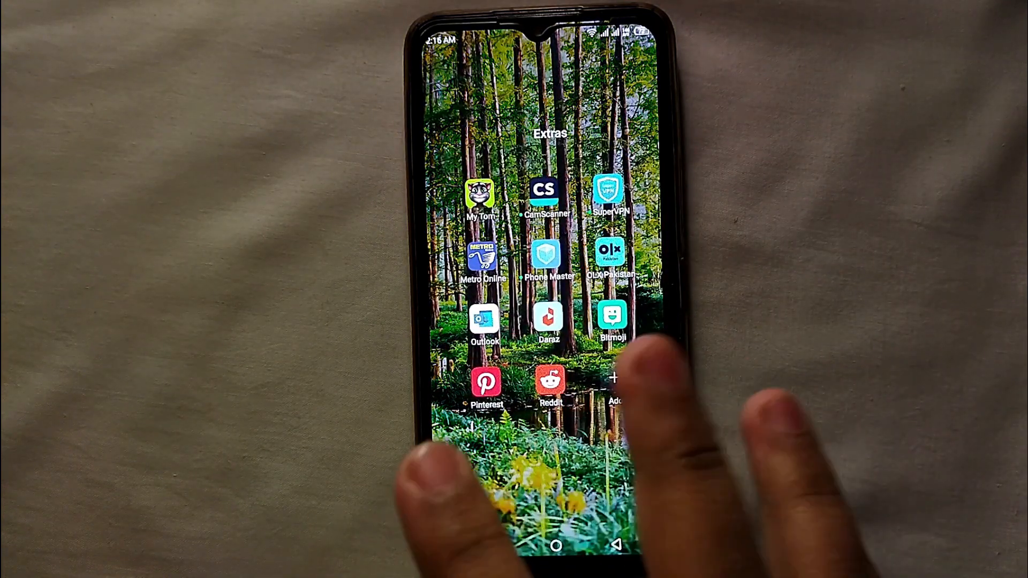
Launch Reddit from the Extras folder and bring up the account drawer
left_click(549, 382)
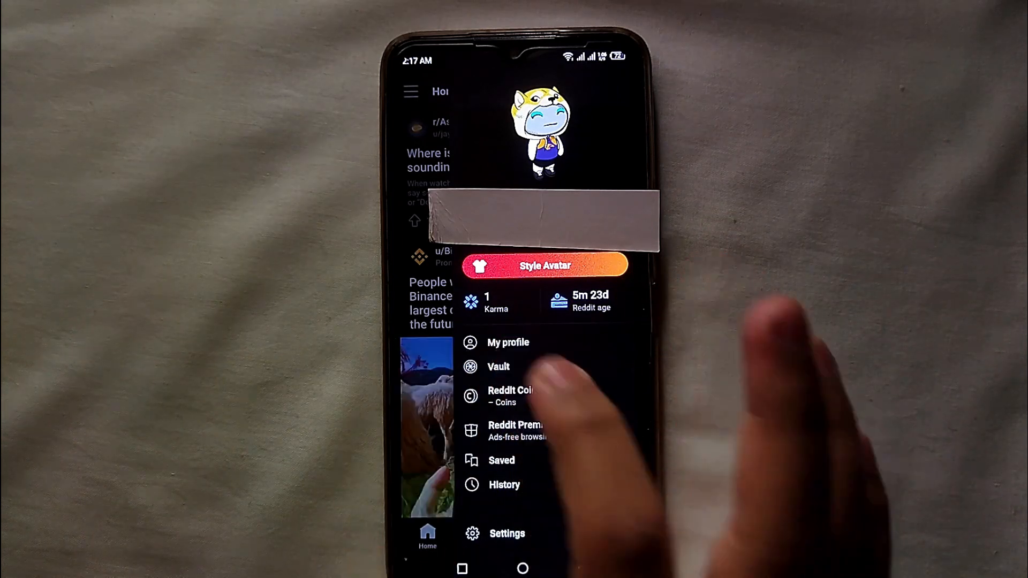
Go to My profile, enter Edit, and focus the empty About you field
left_click(507, 343)
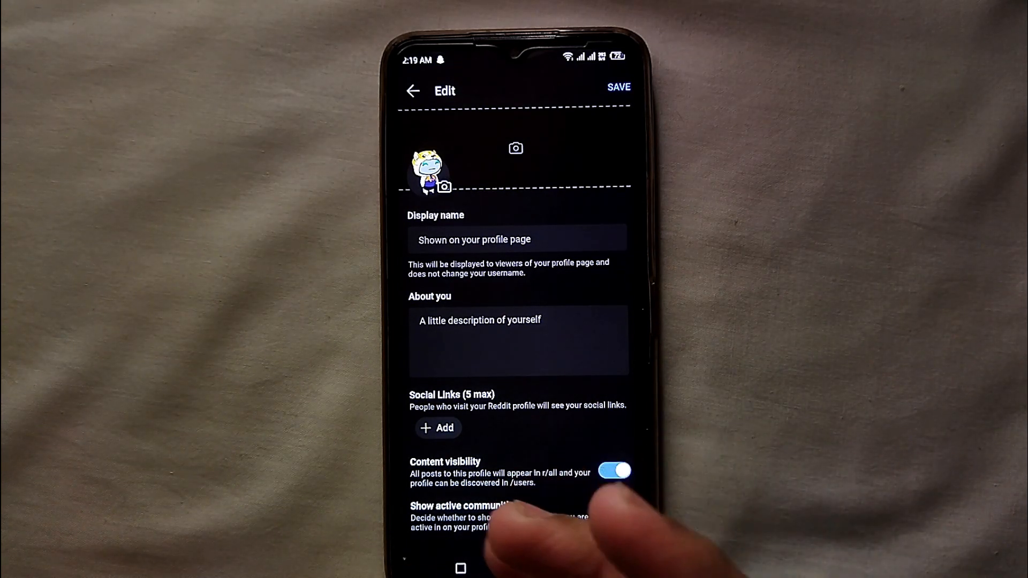
left_click(518, 320)
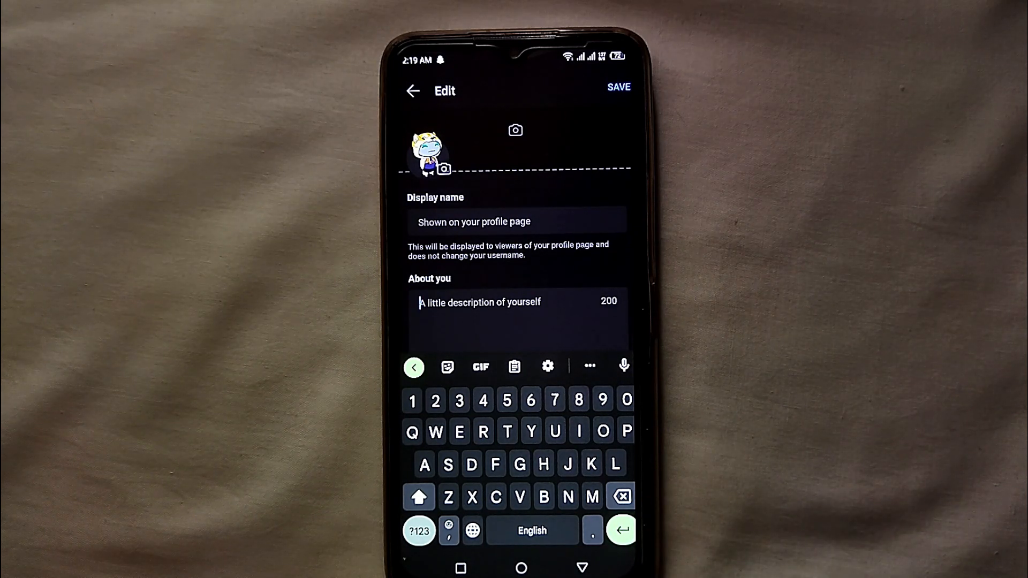
Write 'Hi I love being a part of communities and love diversity' and add an emoji
type("Hi I love being a p")
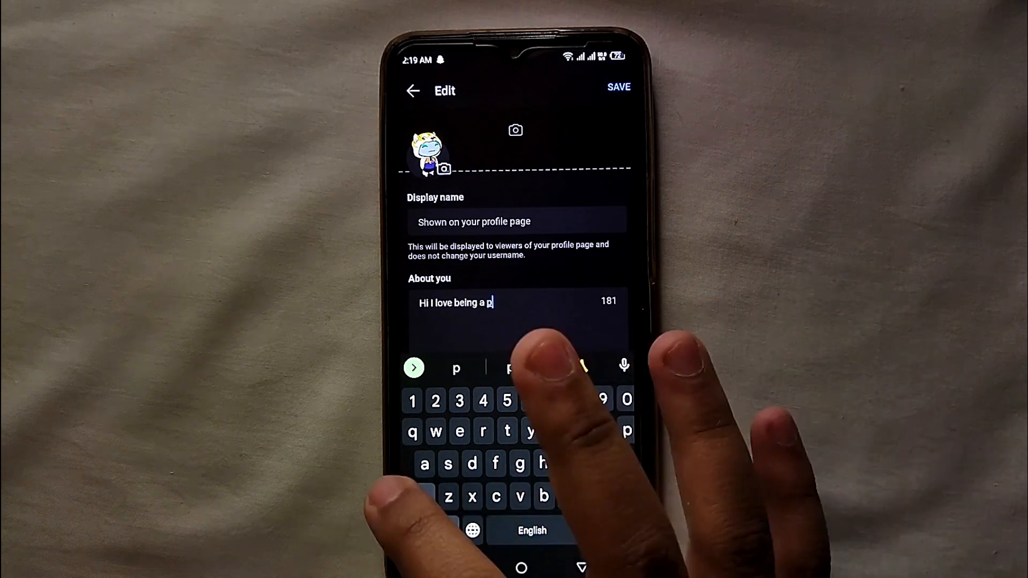
type("art o")
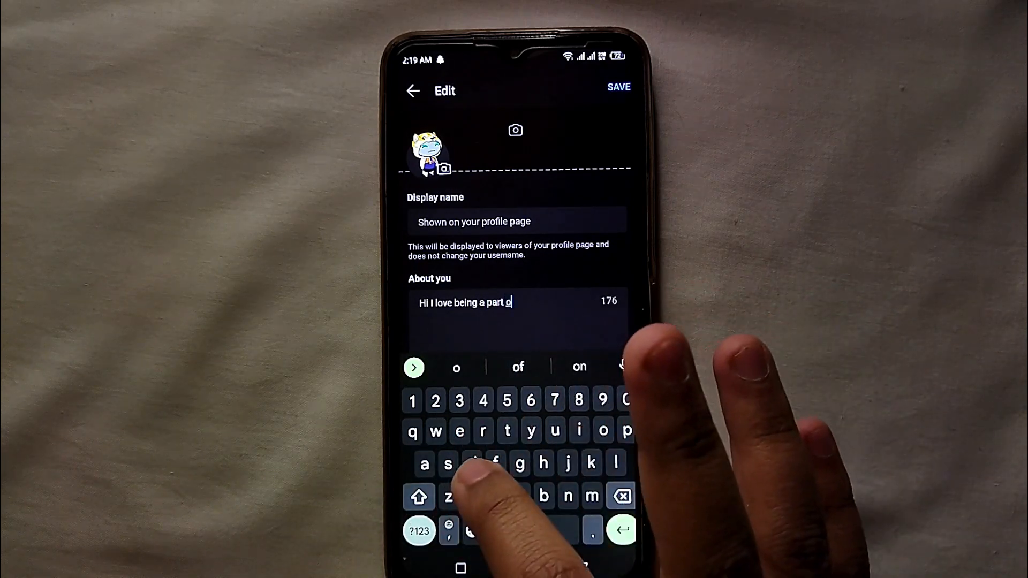
type("communication")
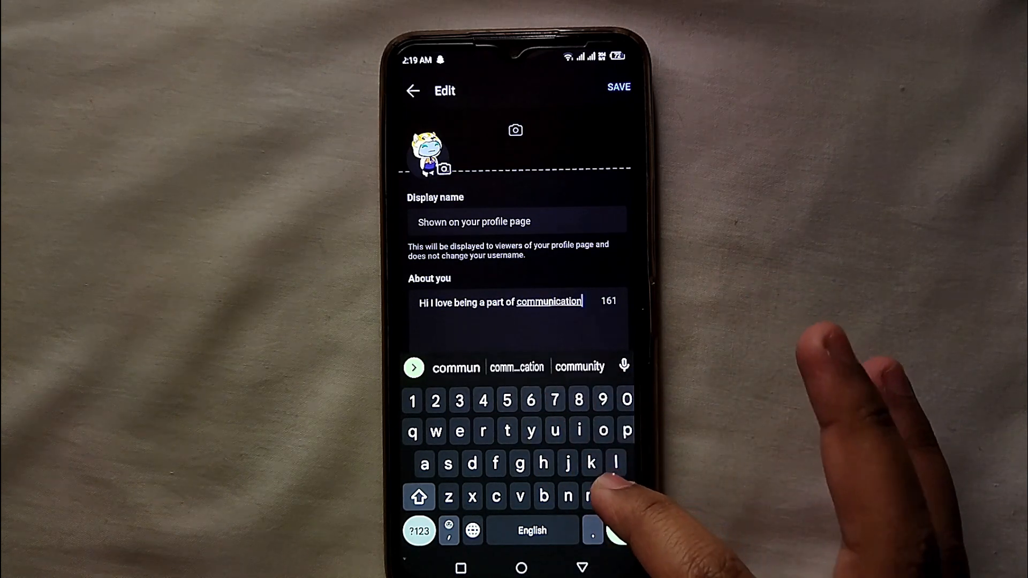
left_click(620, 496)
type("es and love")
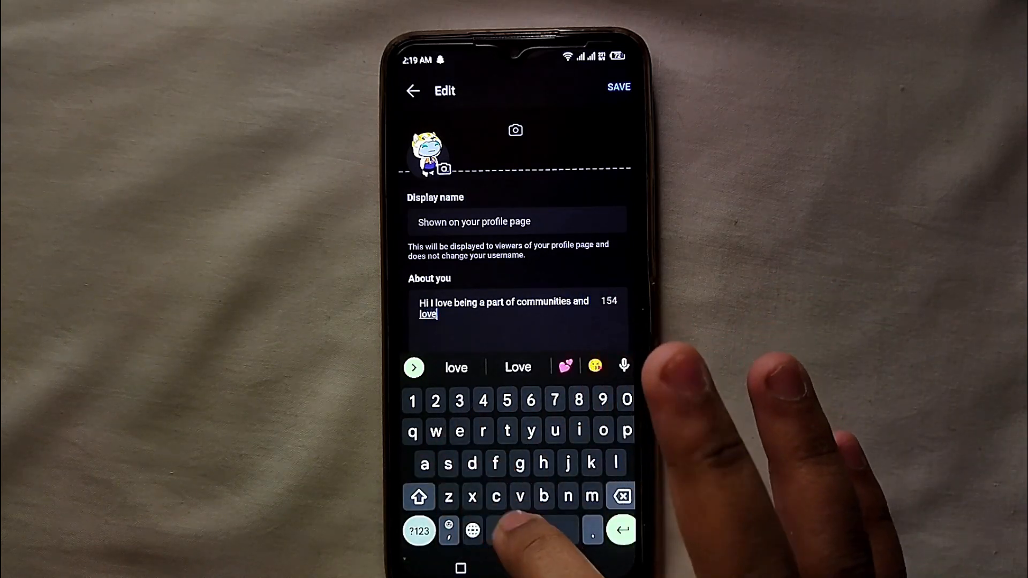
type("diversity")
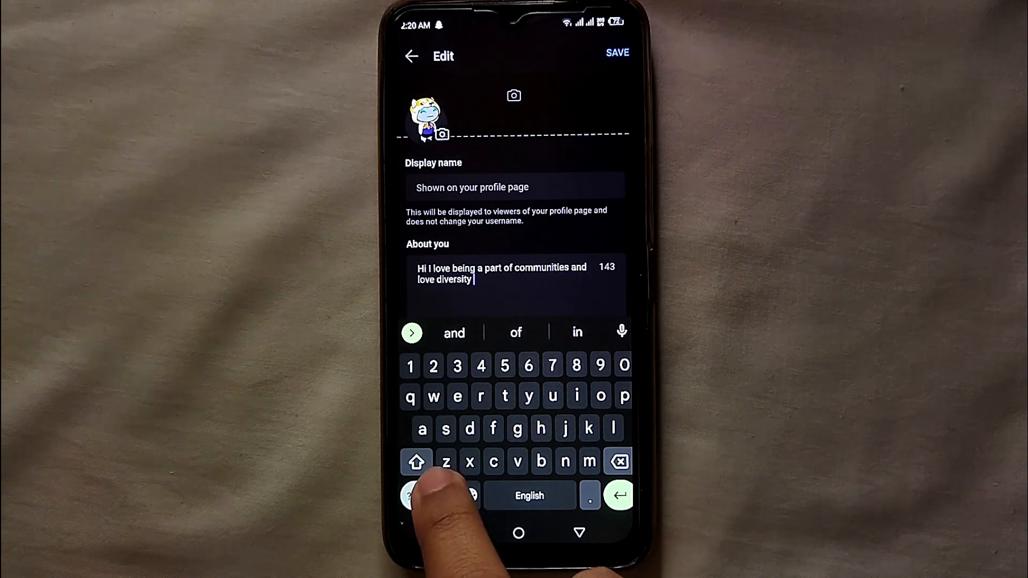
left_click(474, 502)
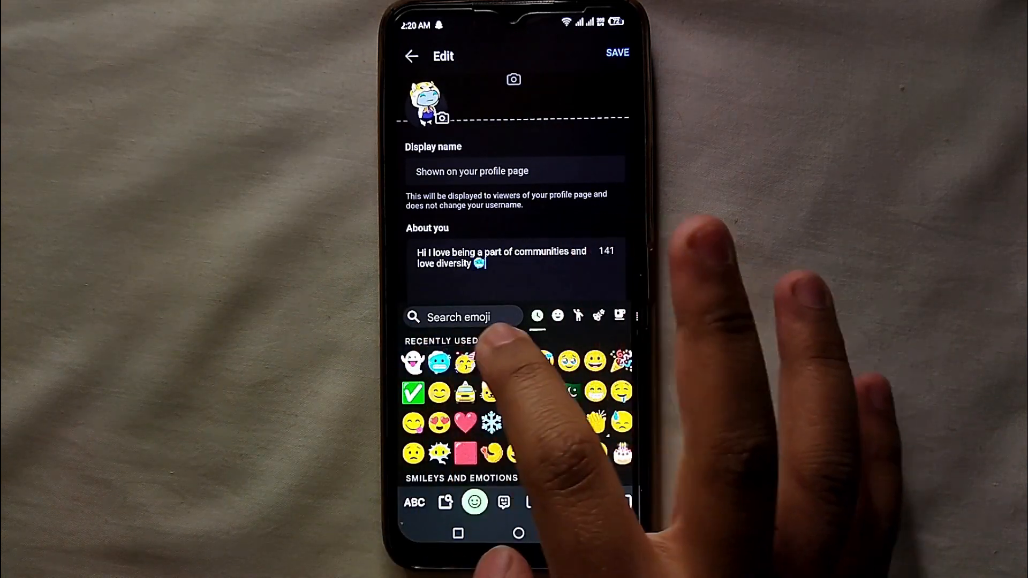